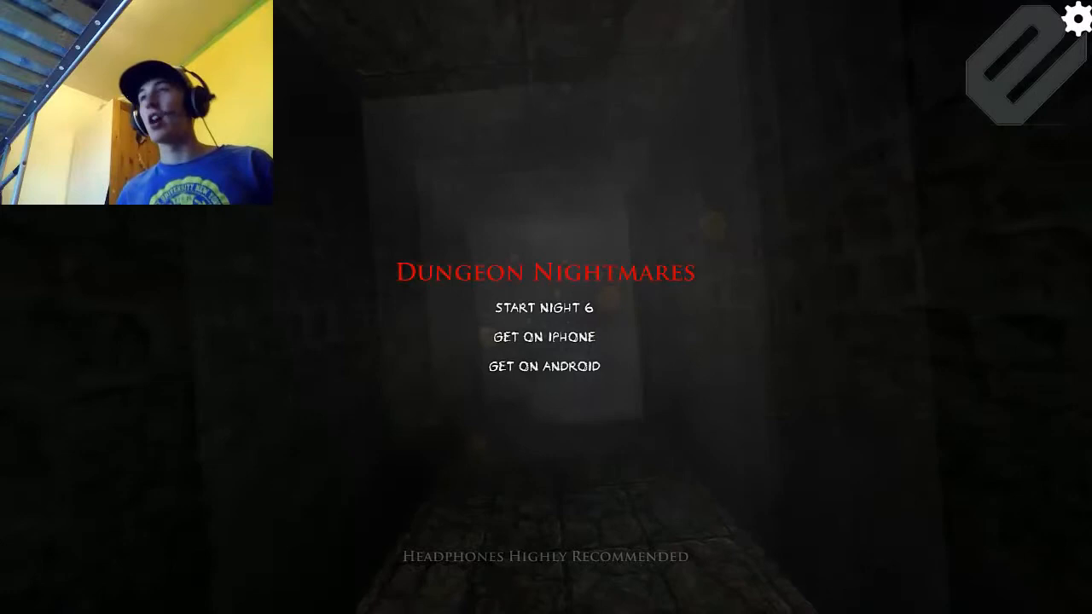
Start Night 6 from the main menu so the Night 6 of 7 title card appears
{"action": "left_click", "coordinate": [543, 307]}
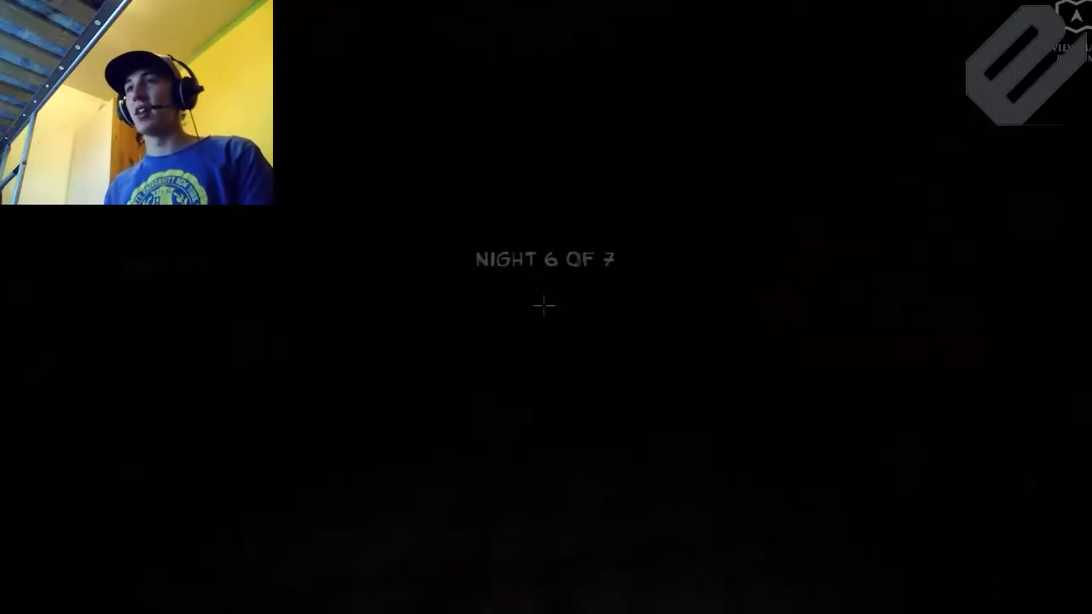
Glance at the dungeon map, then explore the corridors until the artifact is picked up
{"action": "key", "text": "m"}
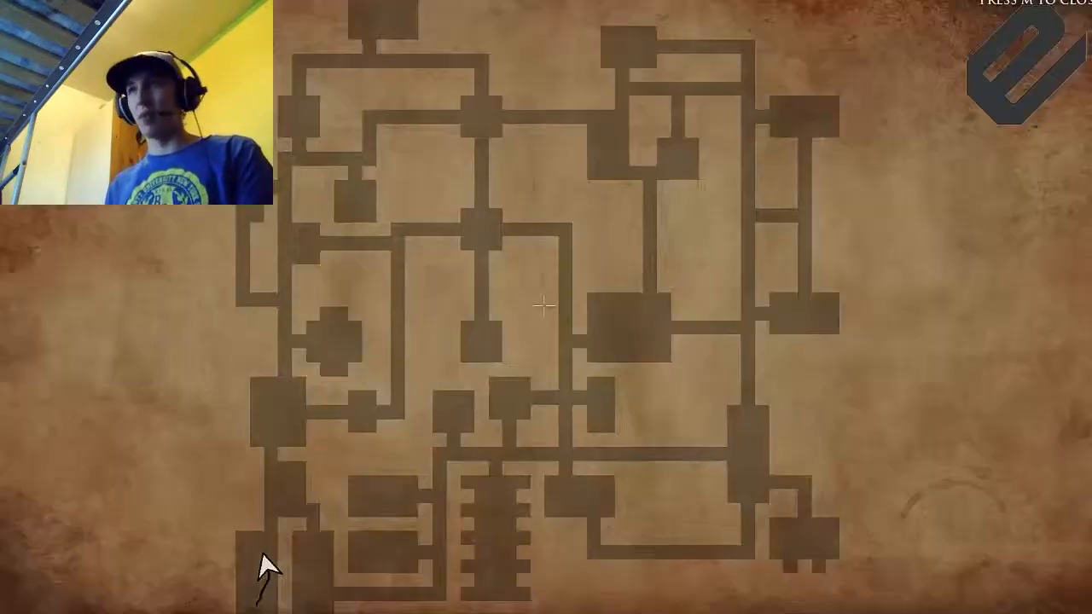
{"action": "key", "text": "m"}
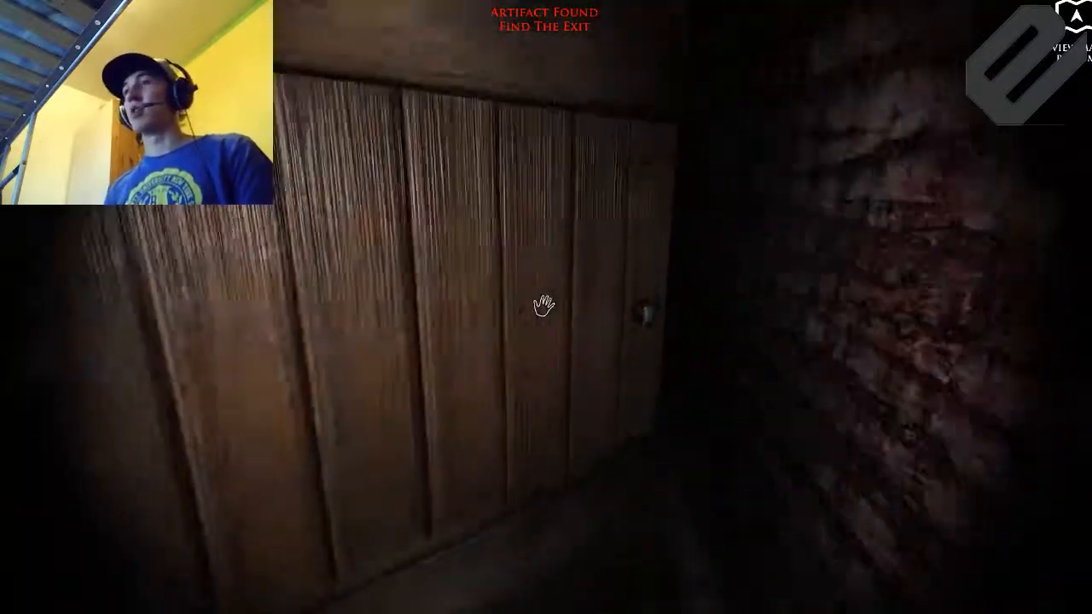
Check the map, walk to the wooden door and try its lock, then turn back
{"action": "key", "text": "m"}
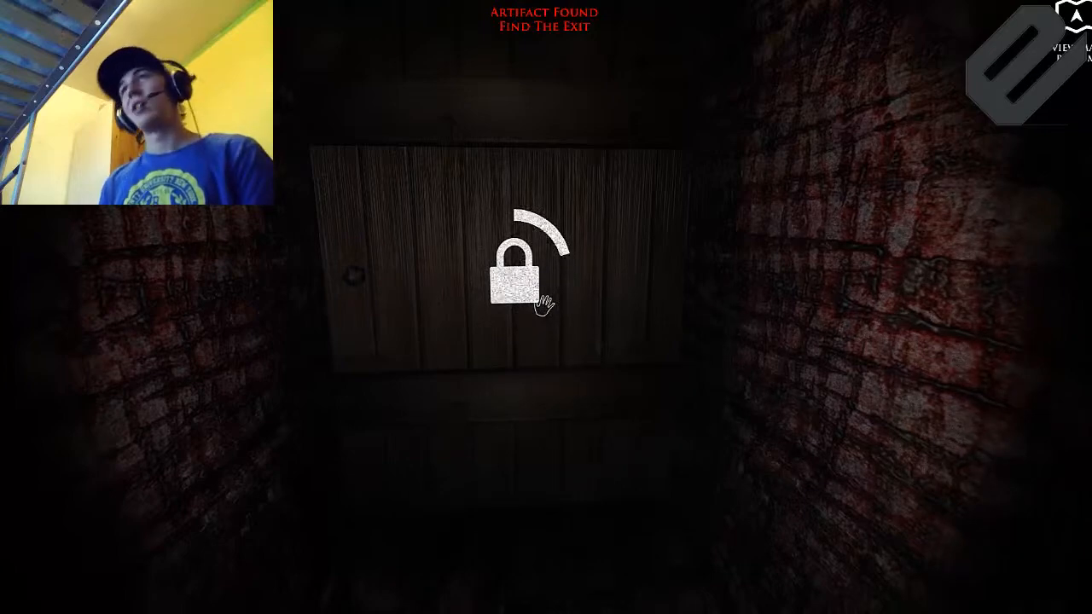
{"action": "left_click", "coordinate": [512, 277]}
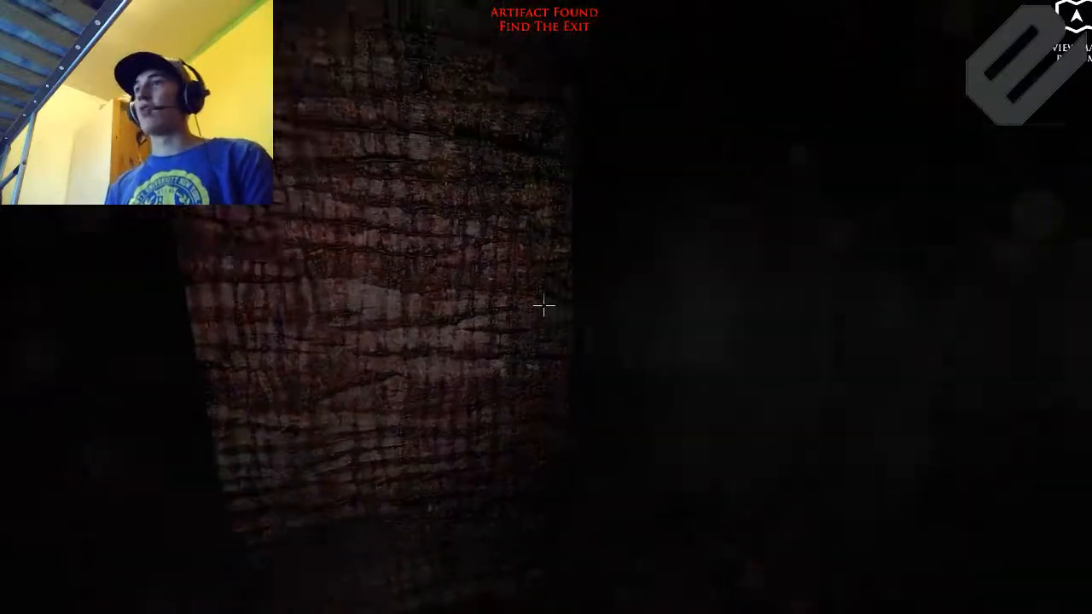
Review the traced route climbing into the west-side corridors, then keep exploring
{"action": "key", "text": "m"}
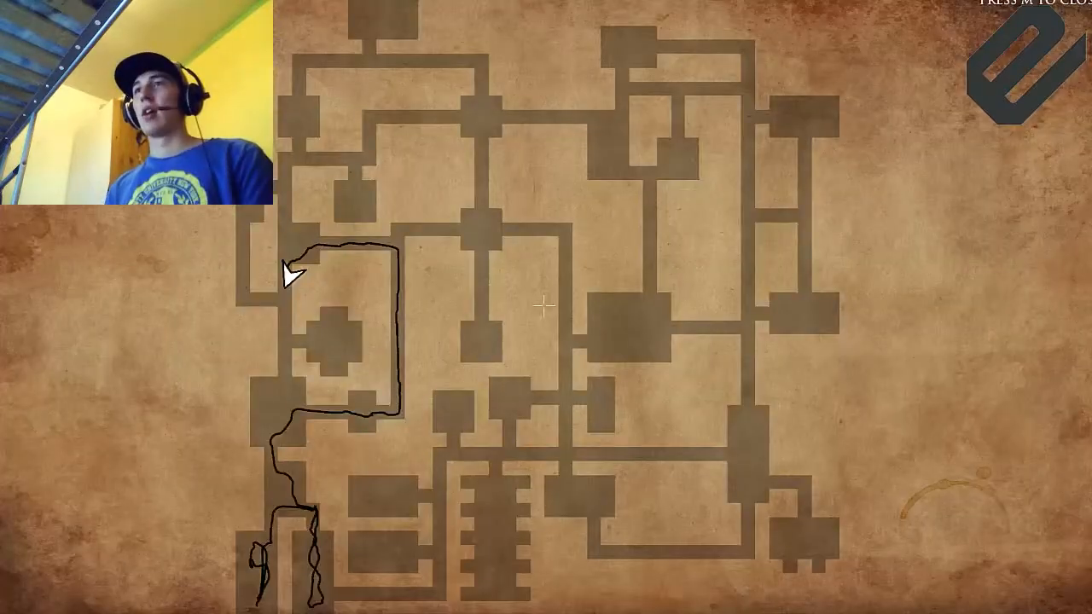
{"action": "key", "text": "m"}
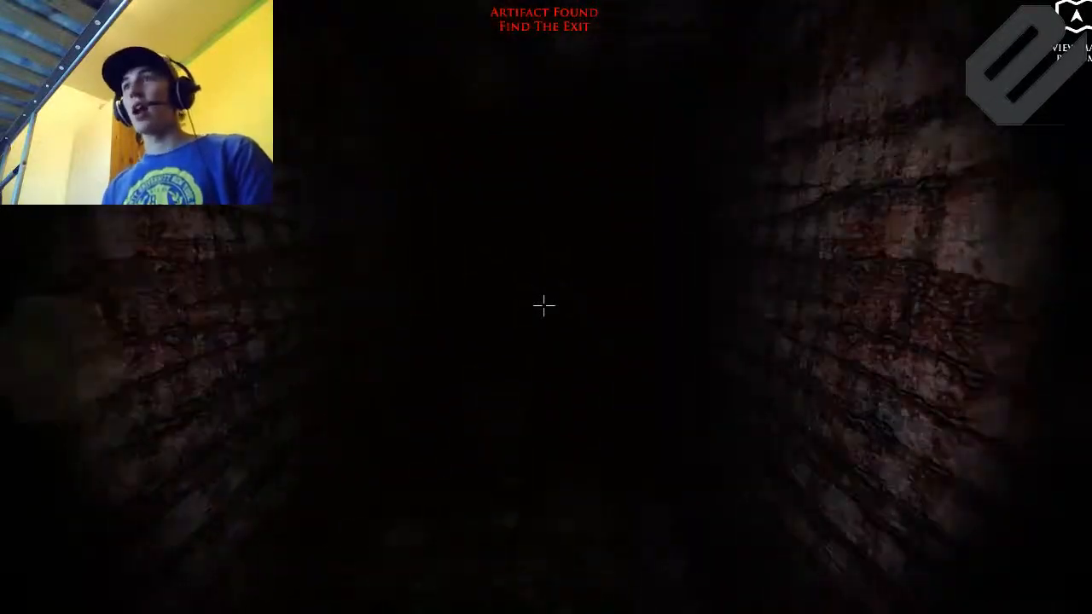
Check the route looping the small west room, then walk on to the next wooden door
{"action": "key", "text": "m"}
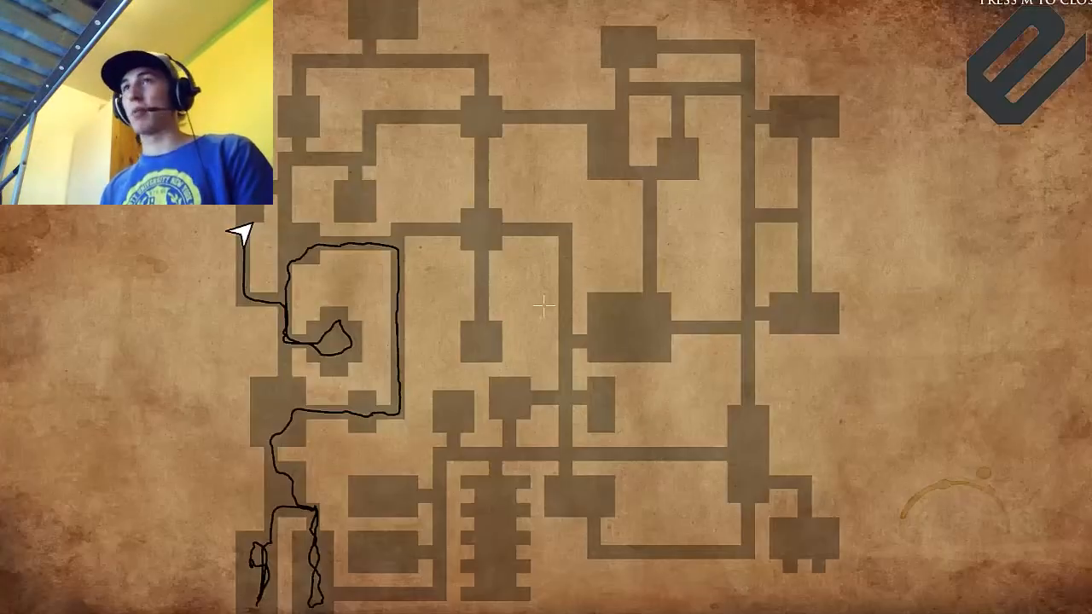
{"action": "key", "text": "m"}
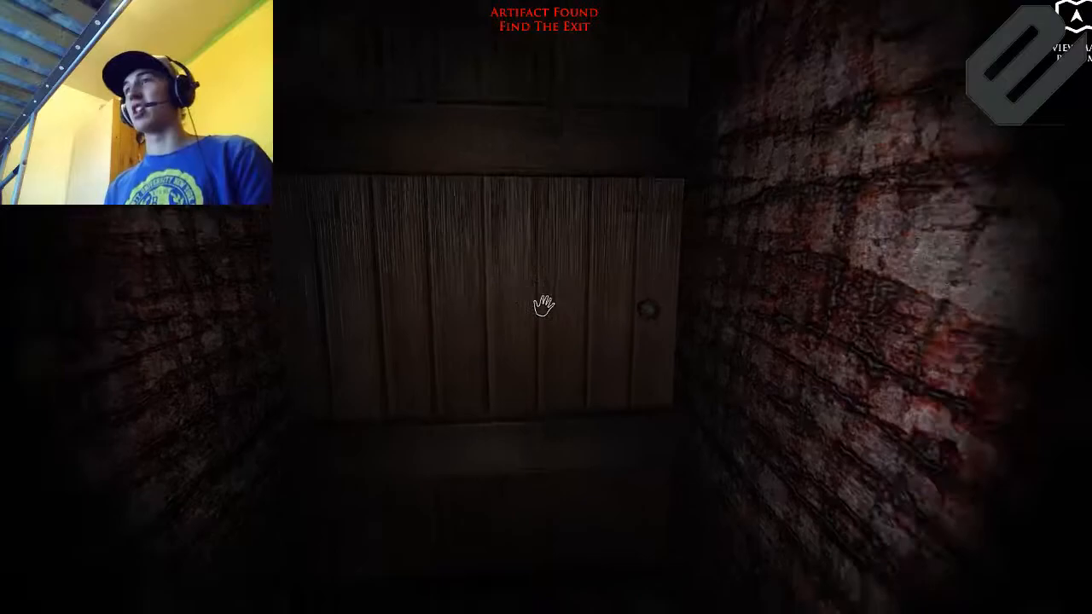
{"action": "mouse_move", "coordinate": [543, 305]}
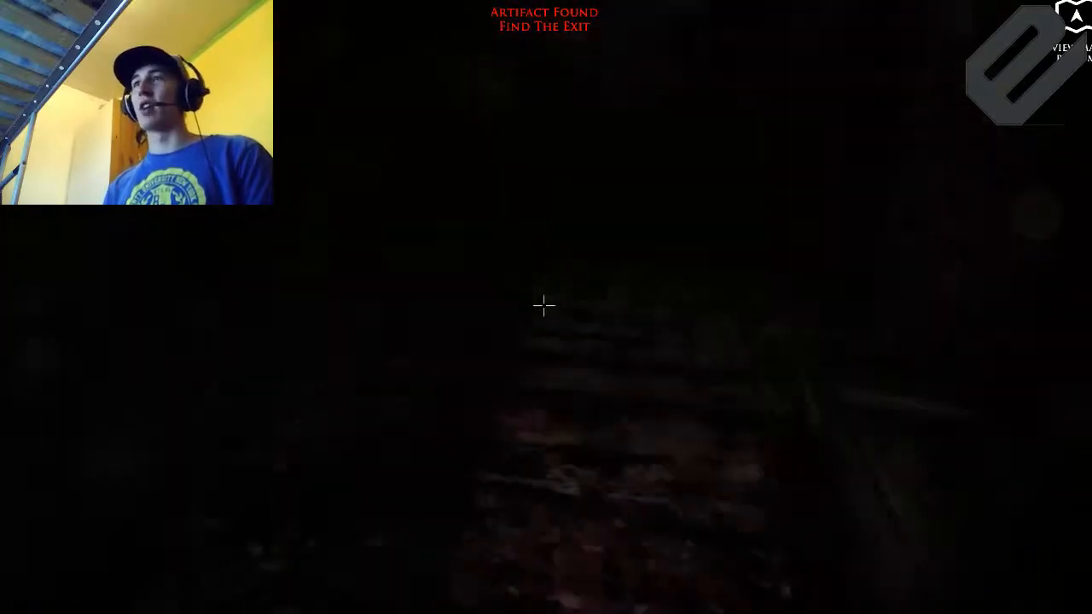
Toggle the map repeatedly while exploring the top-left rooms along the northern edge
{"action": "key", "text": "m"}
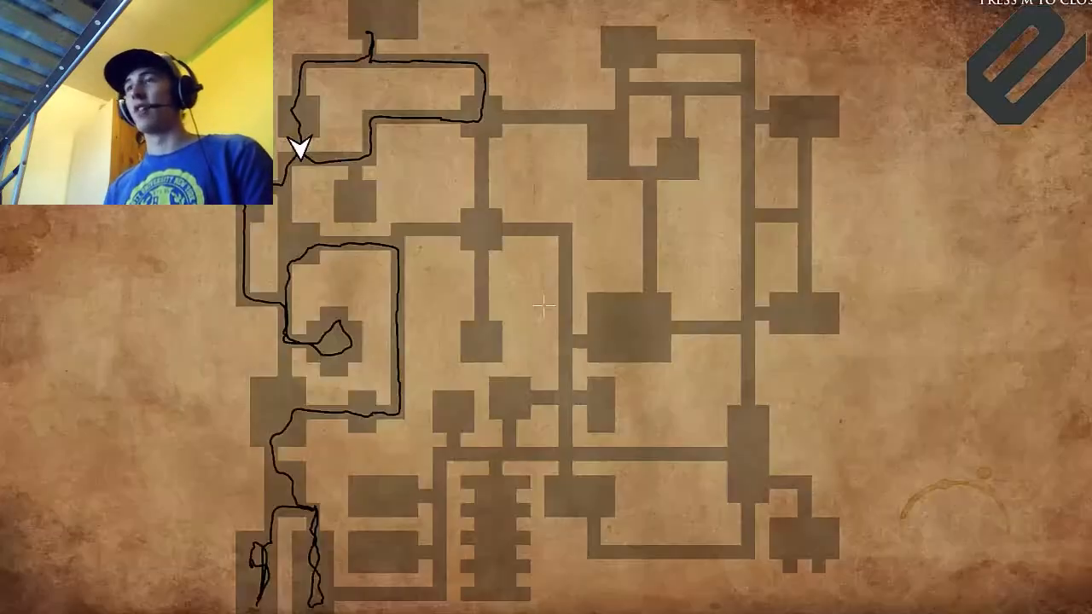
{"action": "key", "text": "m"}
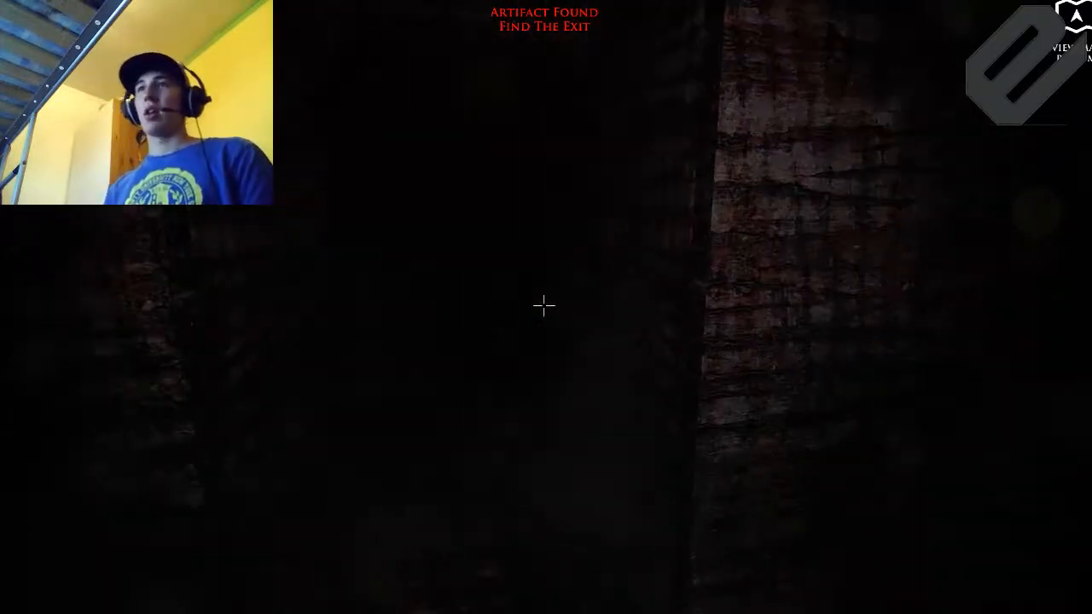
{"action": "key", "text": "m"}
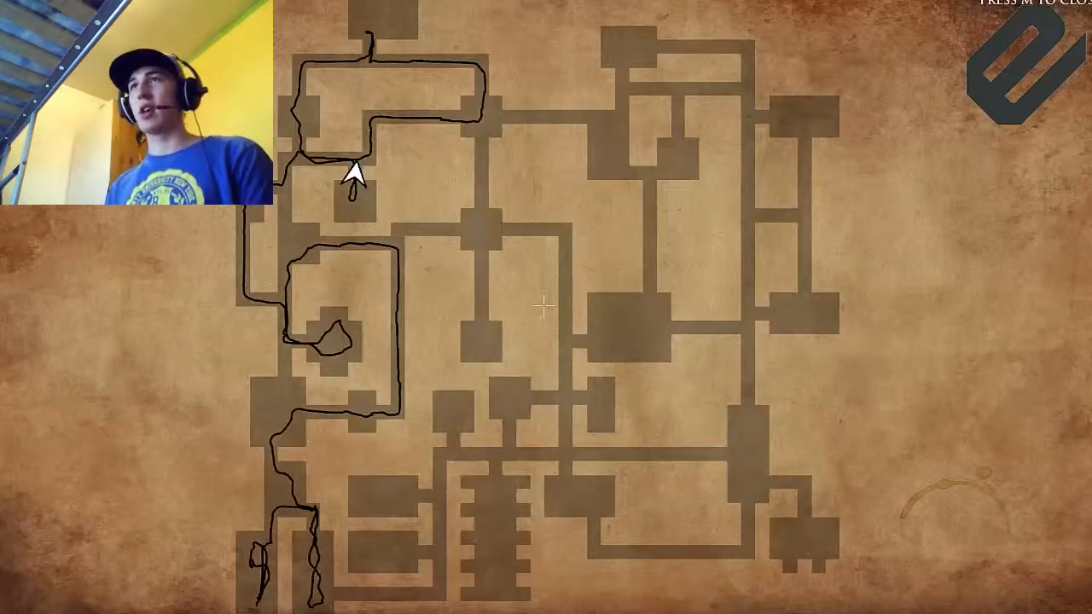
{"action": "key", "text": "m"}
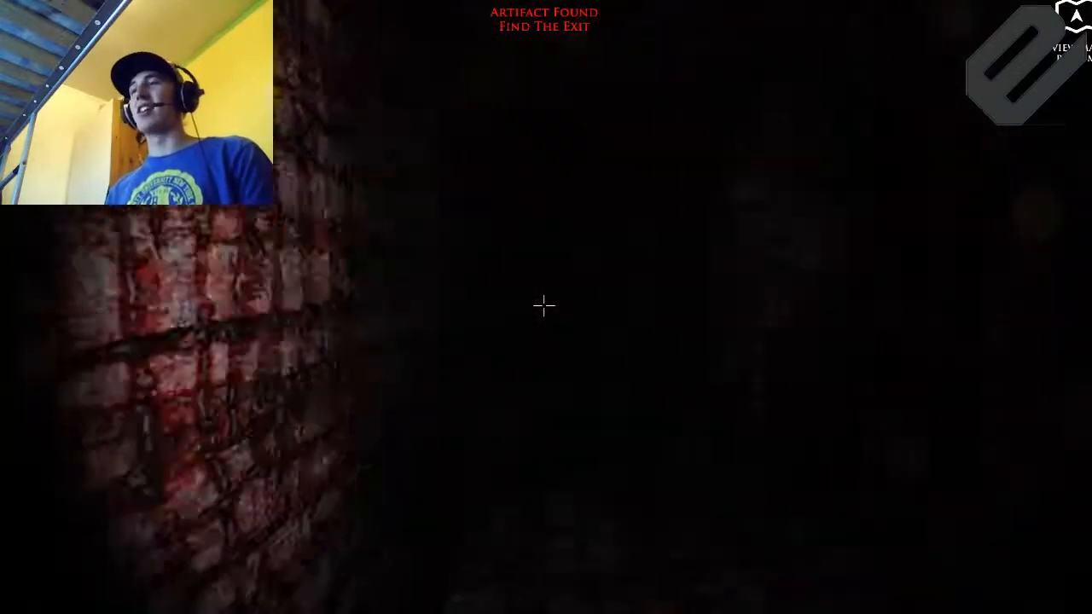
{"action": "key", "text": "m"}
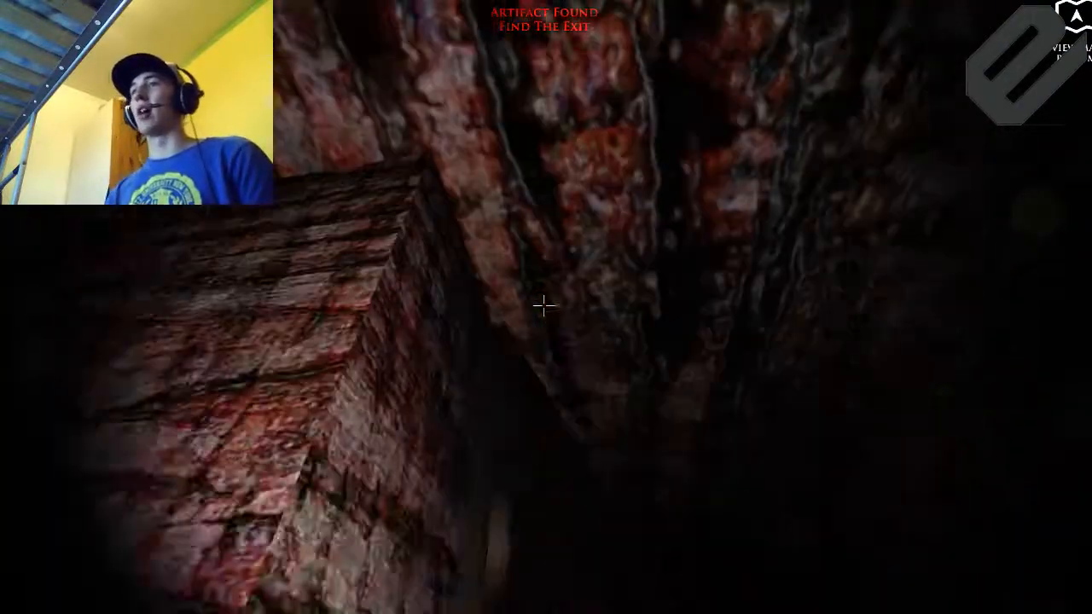
{"action": "key", "text": "m"}
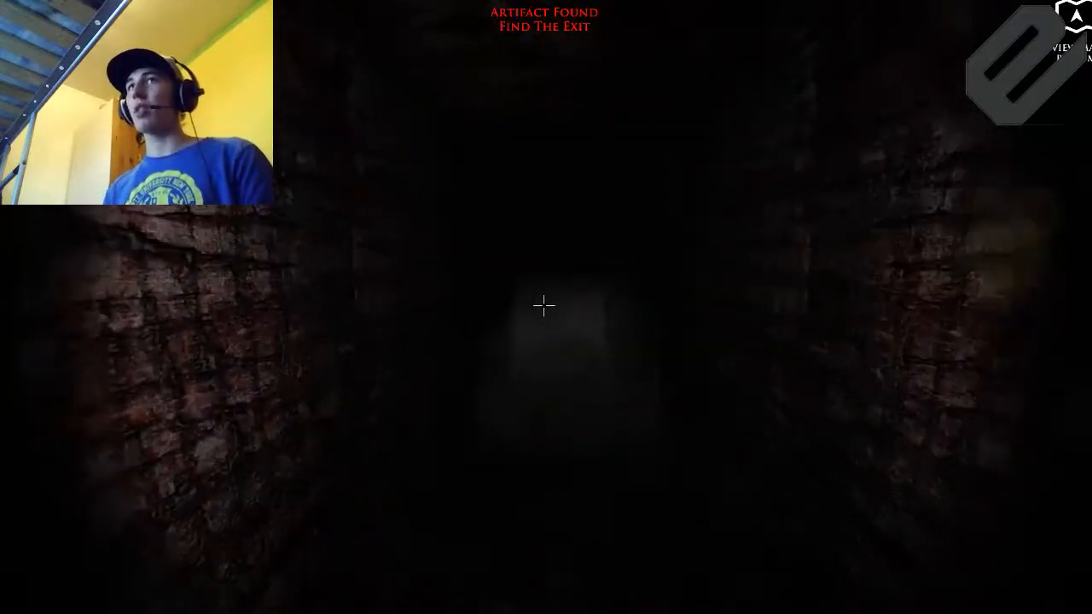
Check the map and walk on to the locked door bearing the Day 27 note
{"action": "key", "text": "m"}
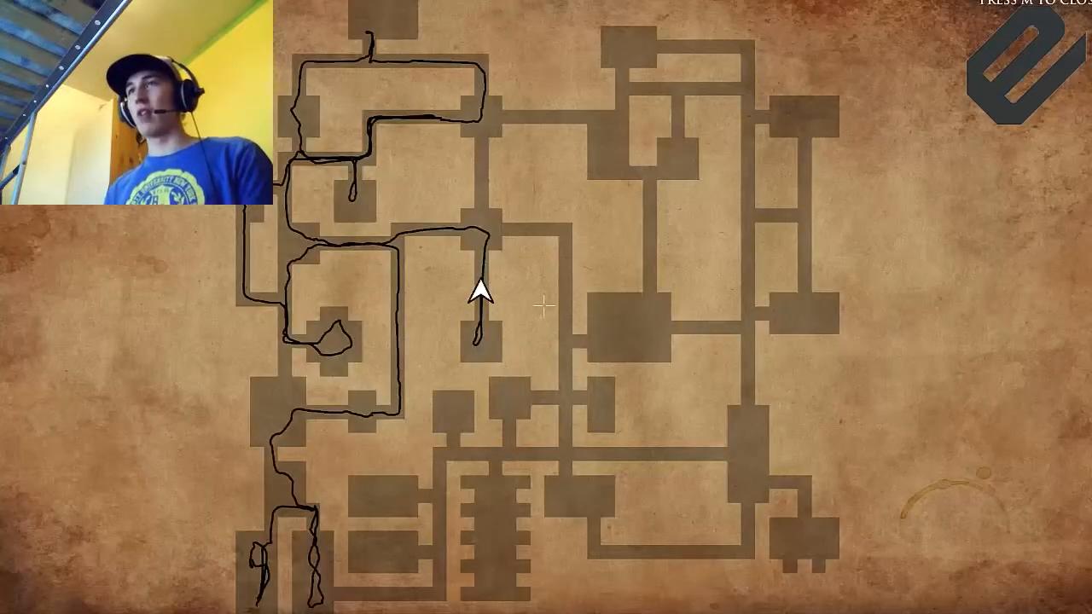
{"action": "key", "text": "m"}
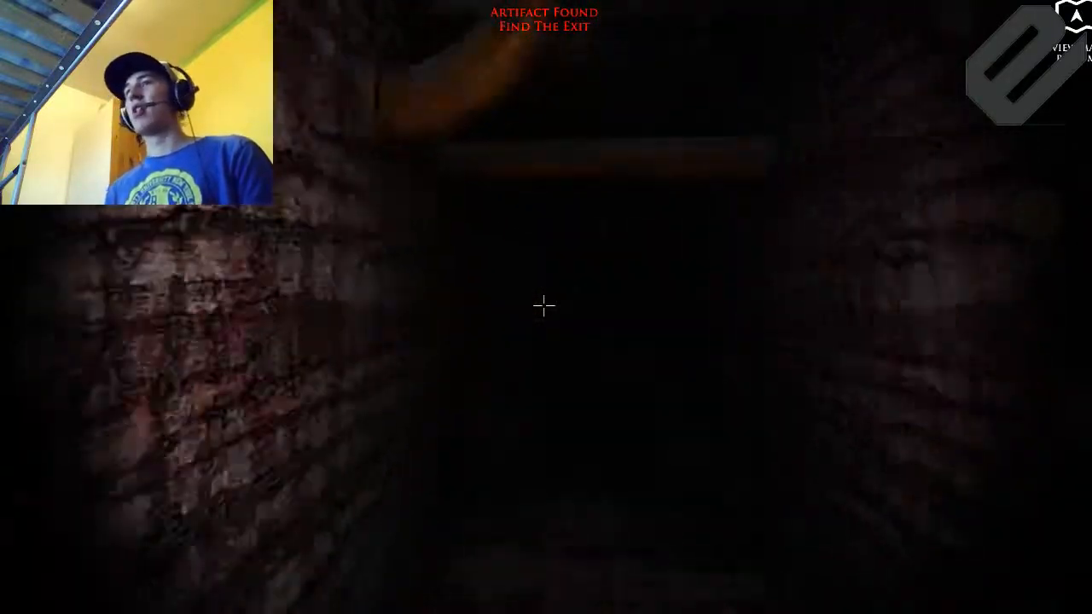
{"action": "key", "text": "m"}
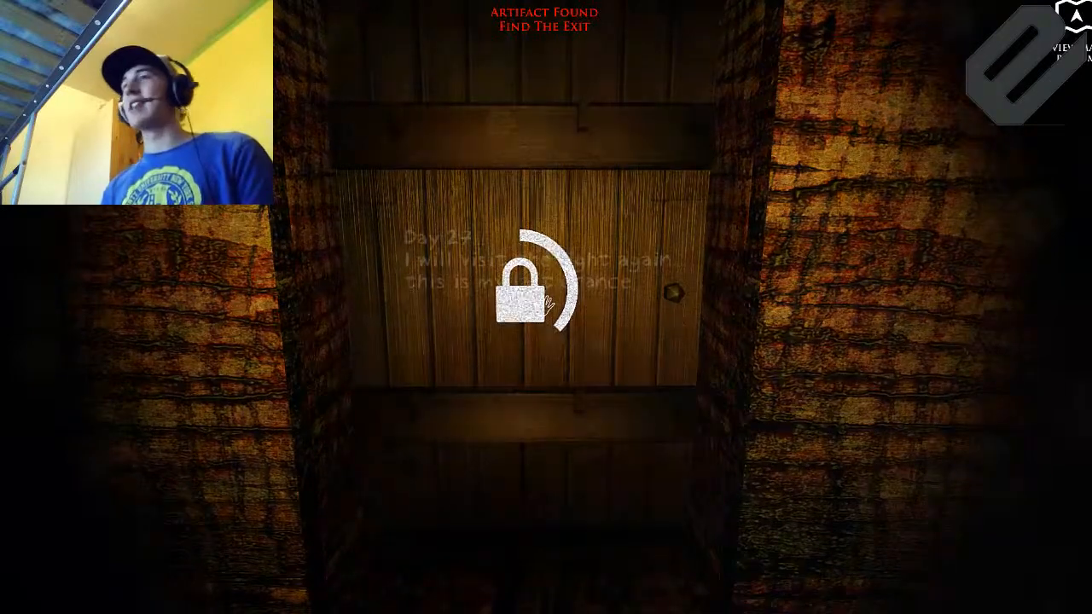
Retry the locked Day 27 door, confirm the route reaches the central-right room, and turn back
{"action": "key", "text": "m"}
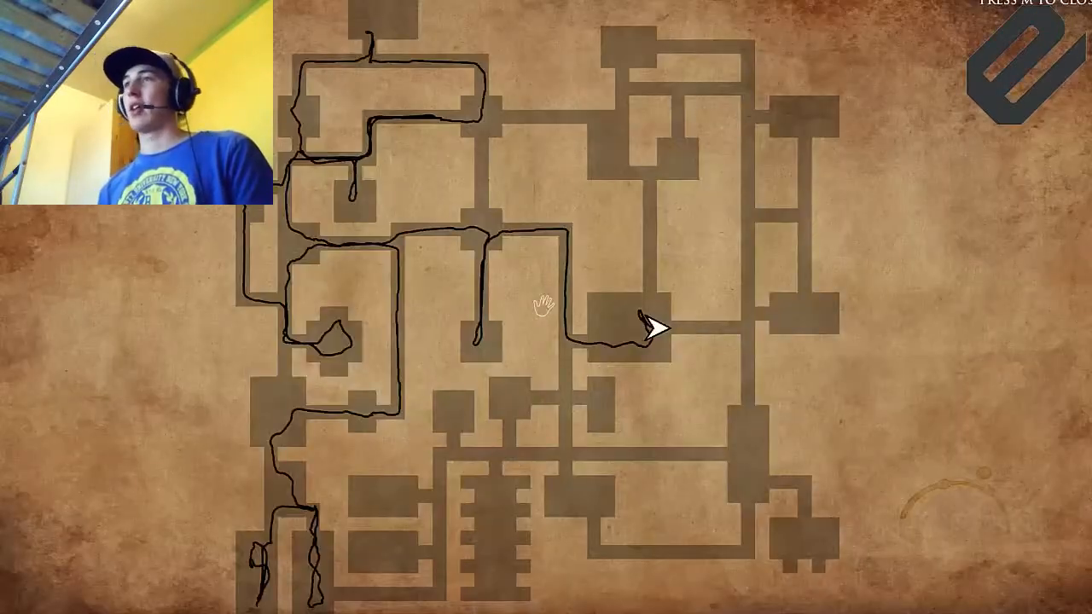
{"action": "key", "text": "m"}
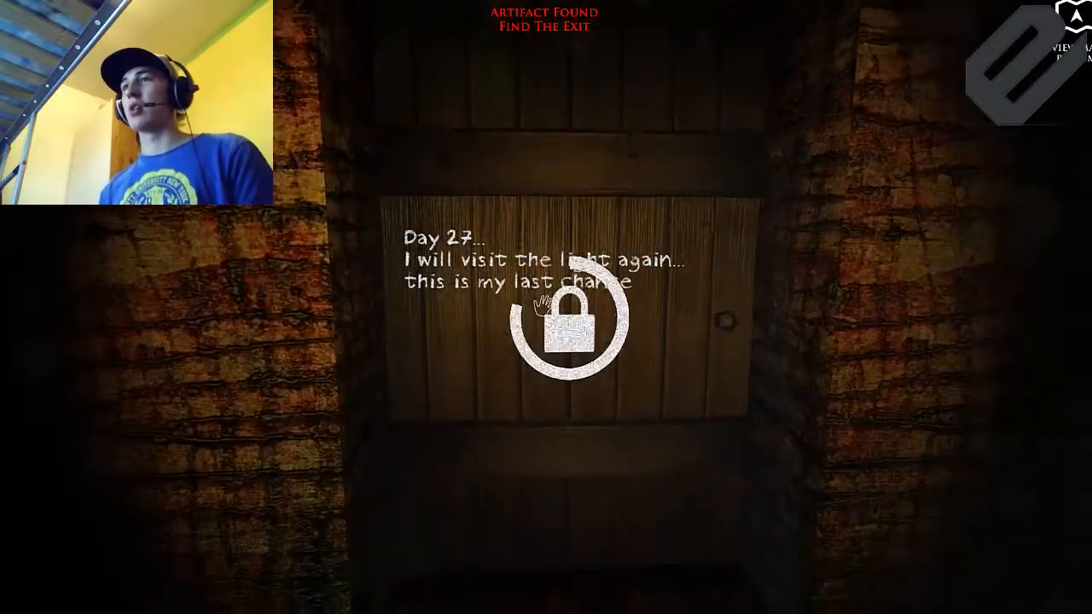
{"action": "key", "text": "m"}
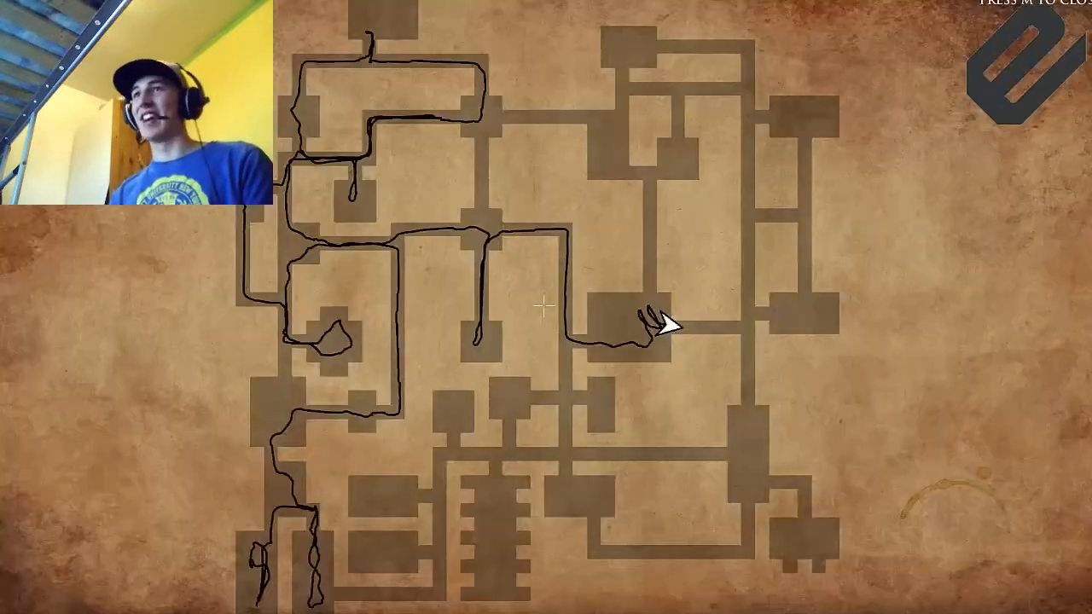
{"action": "key", "text": "m"}
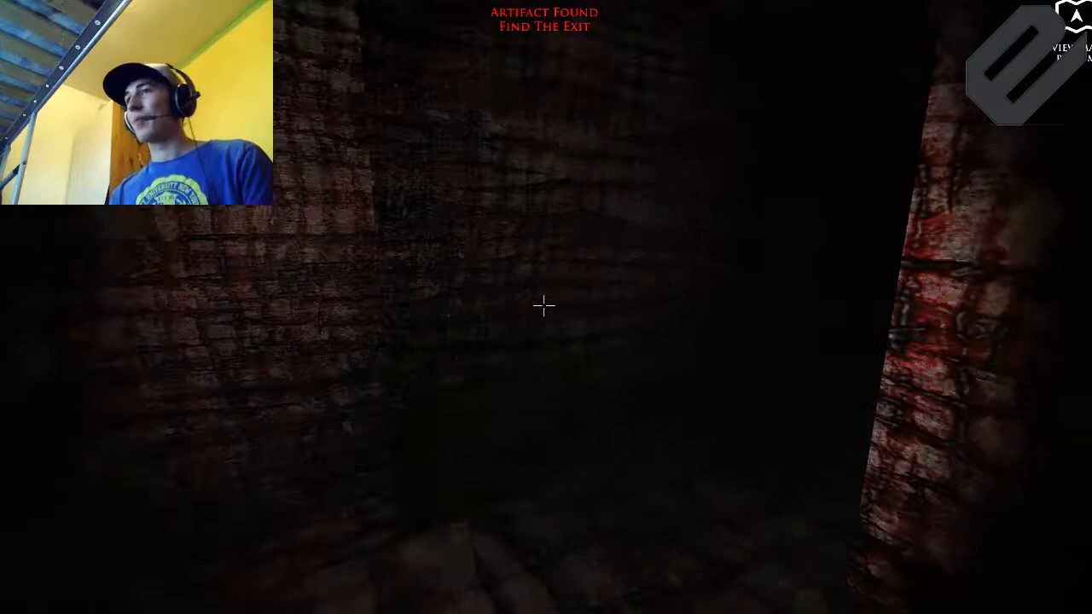
Toggle the map repeatedly while heading east and south into the bottom-right rooms
{"action": "key", "text": "m"}
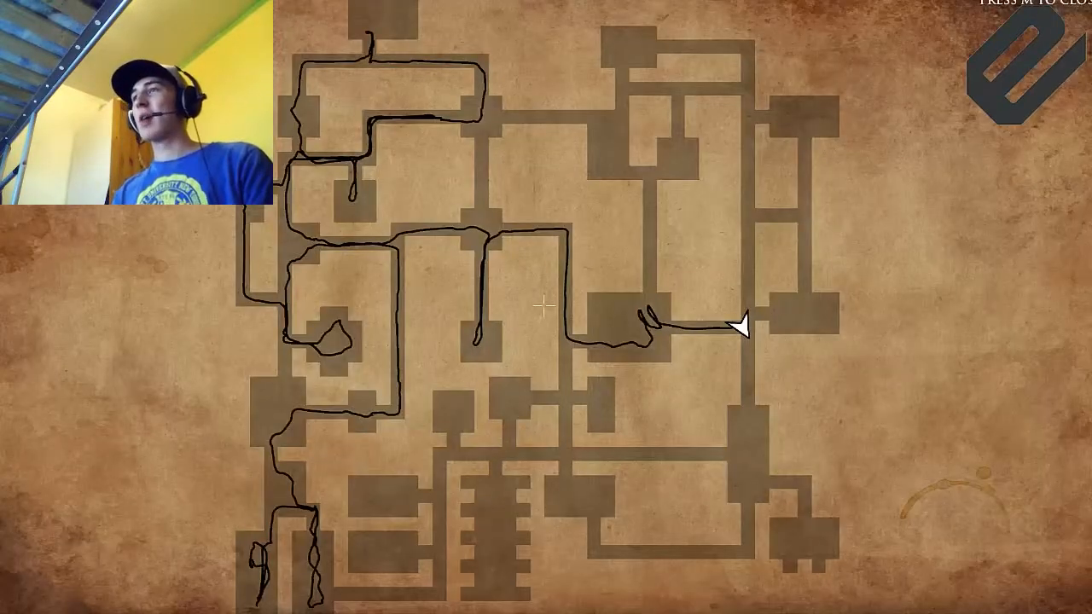
{"action": "key", "text": "m"}
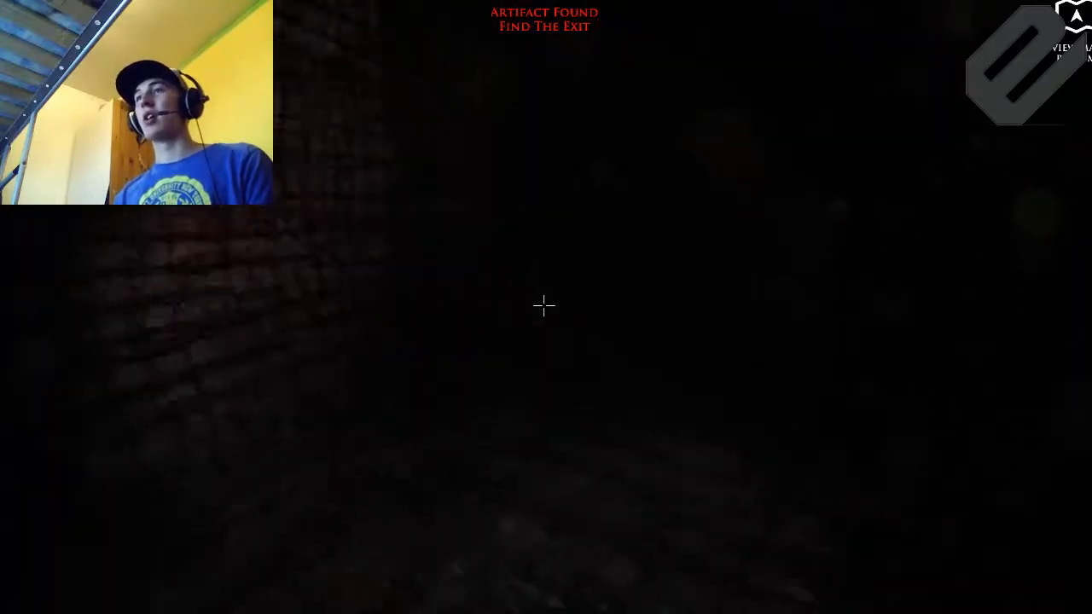
{"action": "key", "text": "m"}
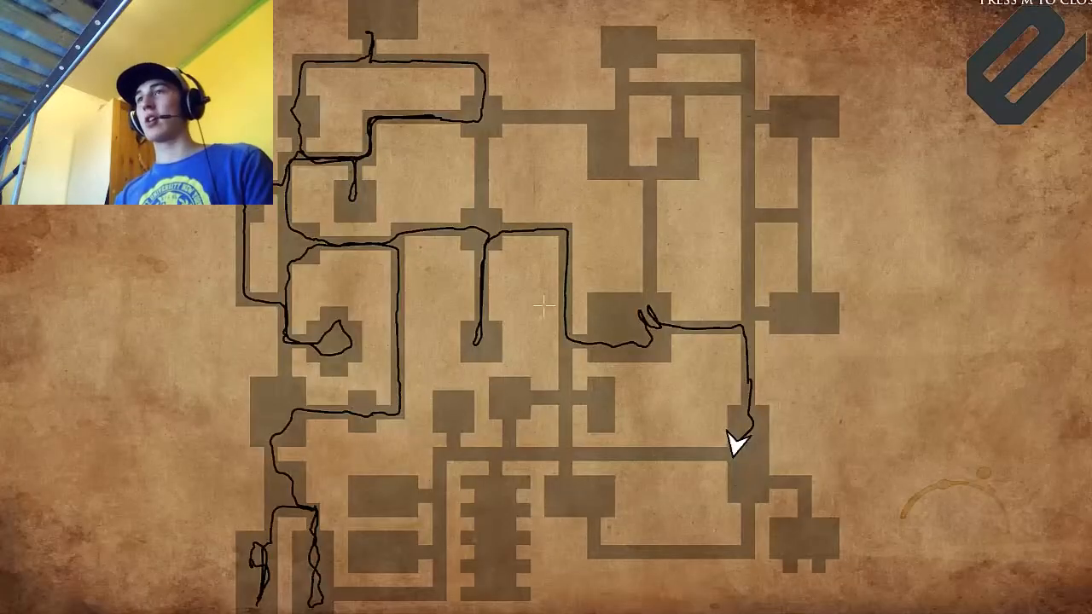
{"action": "key", "text": "m"}
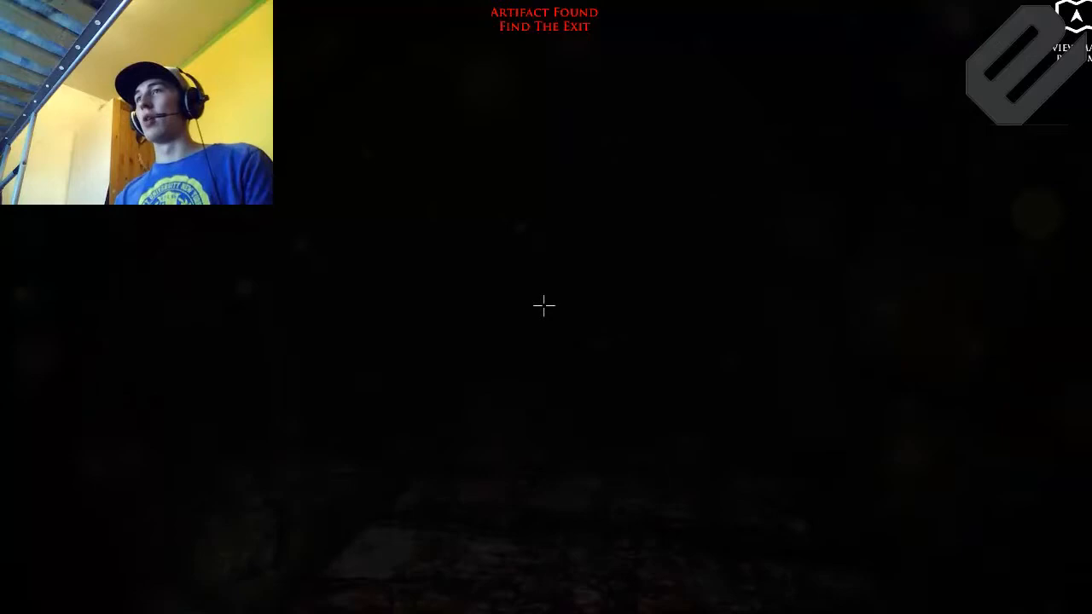
{"action": "key", "text": "m"}
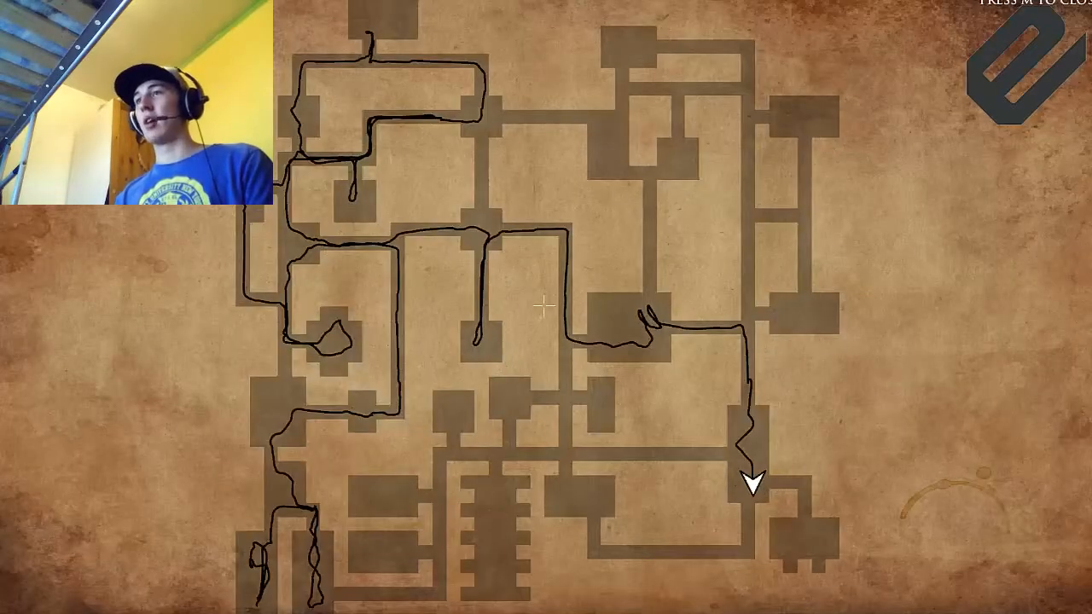
{"action": "key", "text": "m"}
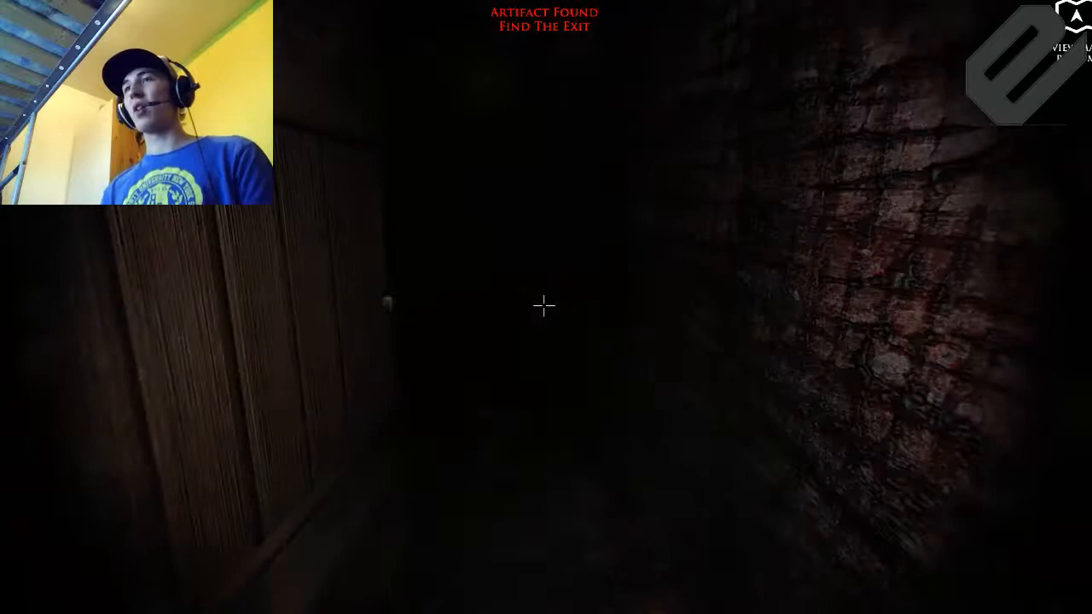
{"action": "key", "text": "m"}
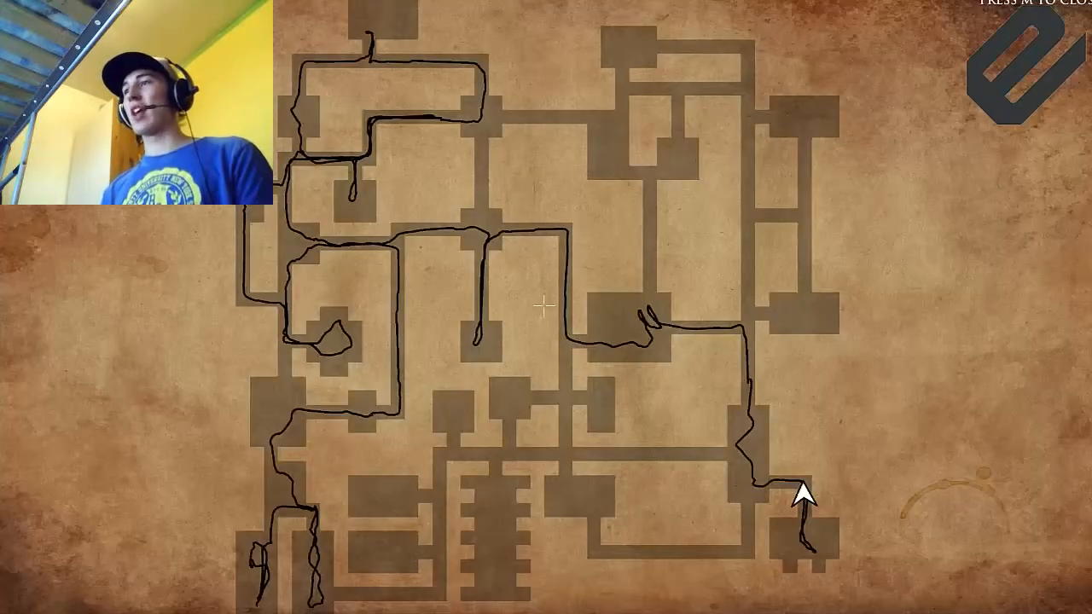
{"action": "key", "text": "m"}
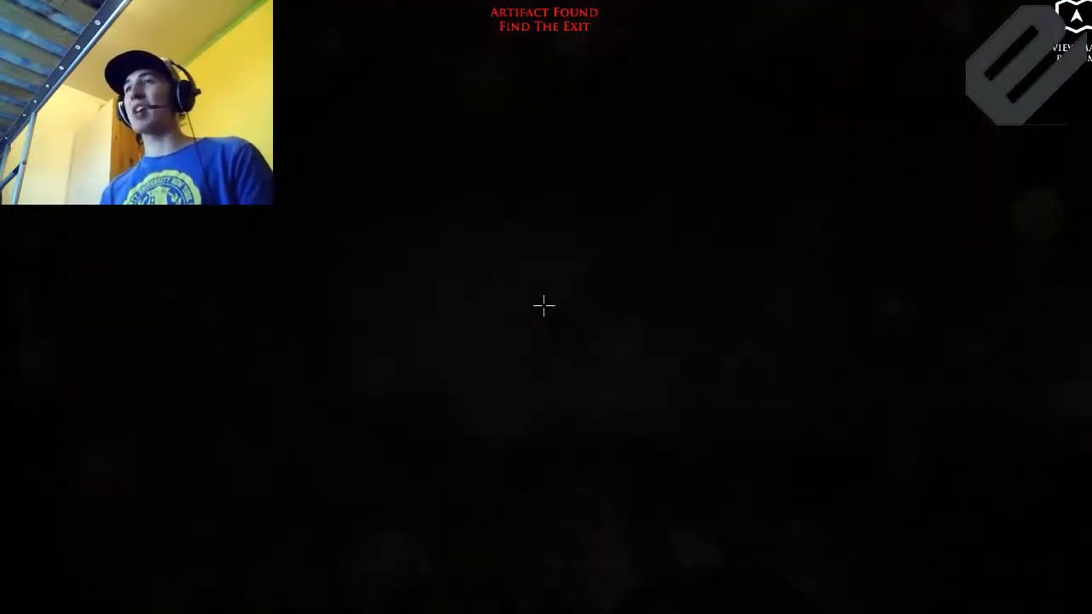